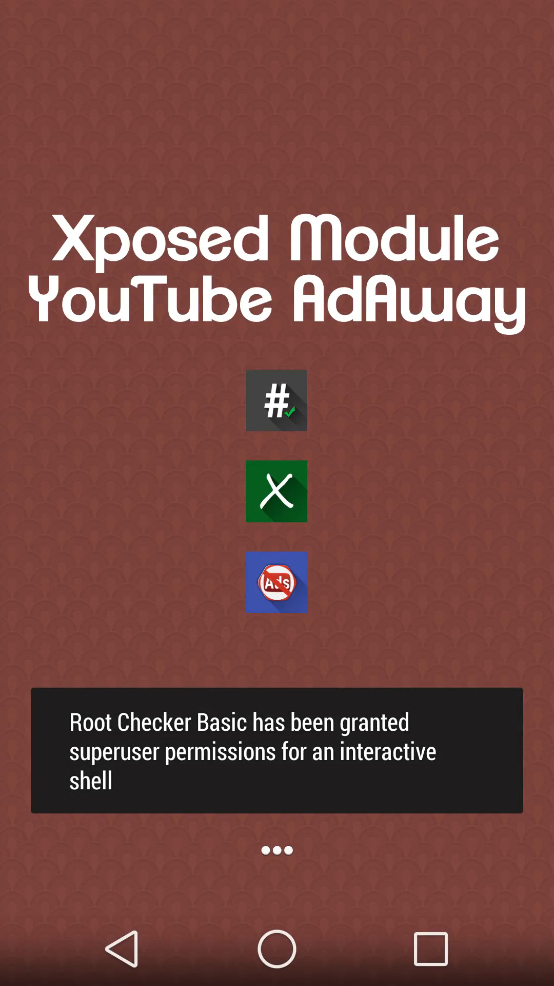
Launch Xposed Installer from its home screen icon
{"action": "left_click", "coordinate": [276, 491]}
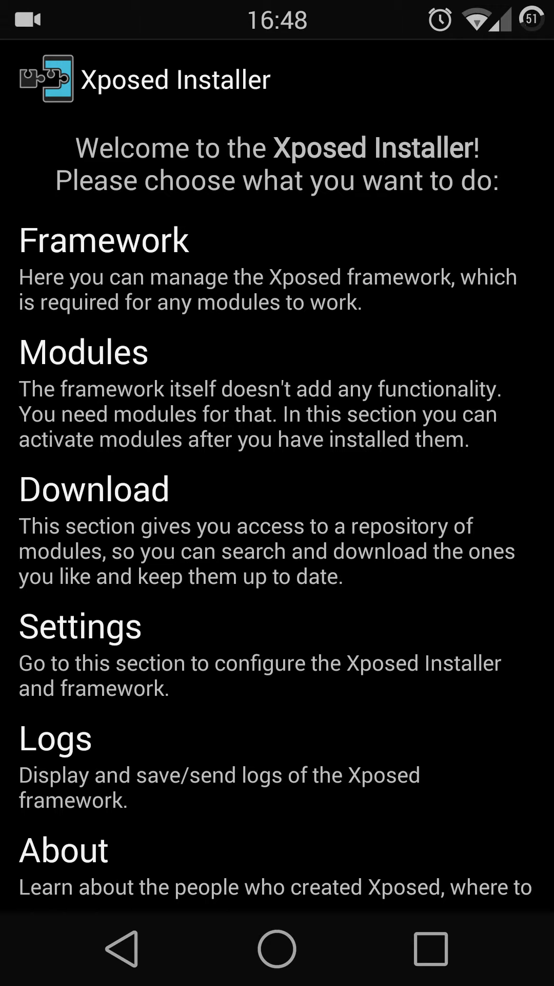
{"action": "left_click", "coordinate": [95, 488]}
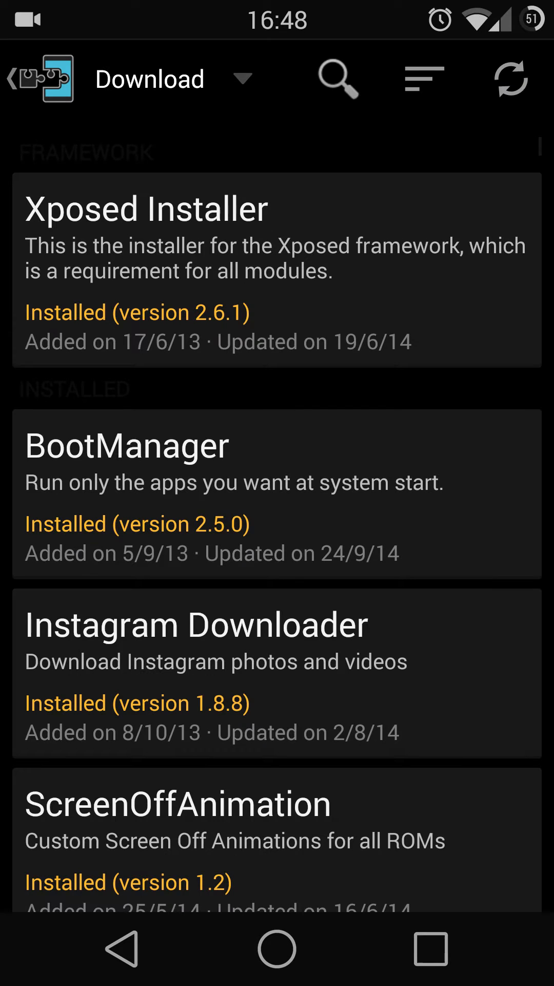
{"action": "left_click", "coordinate": [338, 78]}
{"action": "type", "text": "youtube a"}
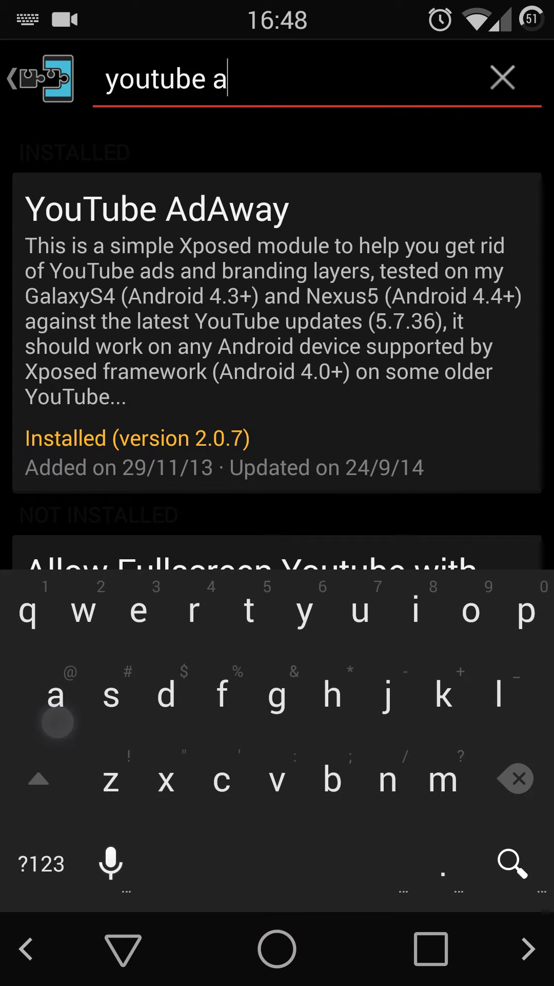
{"action": "type", "text": "daway"}
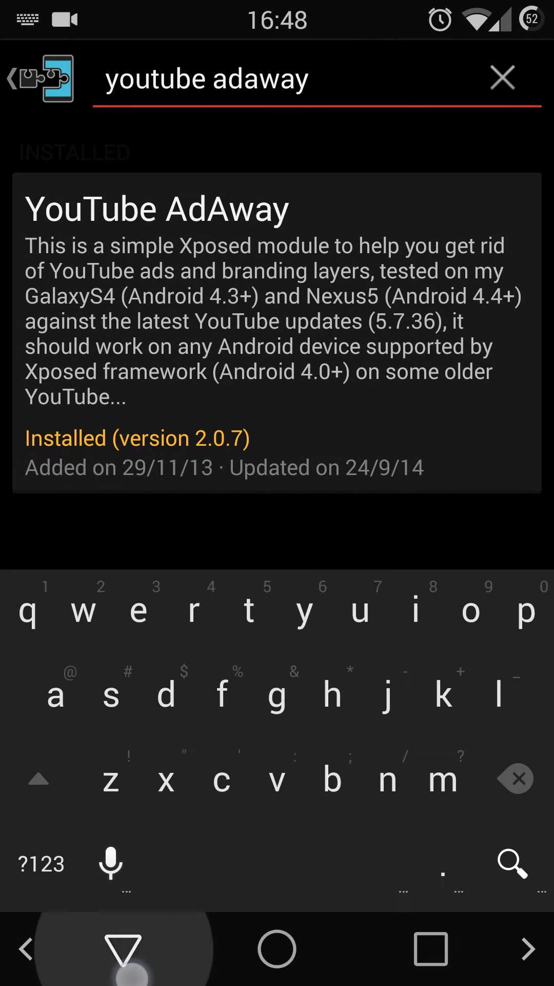
{"action": "left_click", "coordinate": [120, 946]}
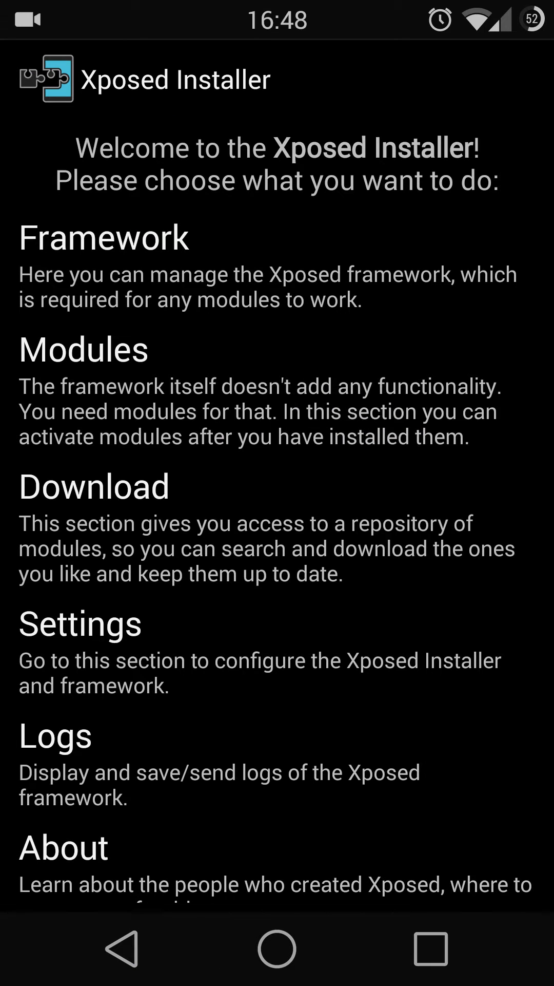
Check that YouTube AdAway 2.0.7 is enabled in Modules, then go home
{"action": "left_click", "coordinate": [84, 349]}
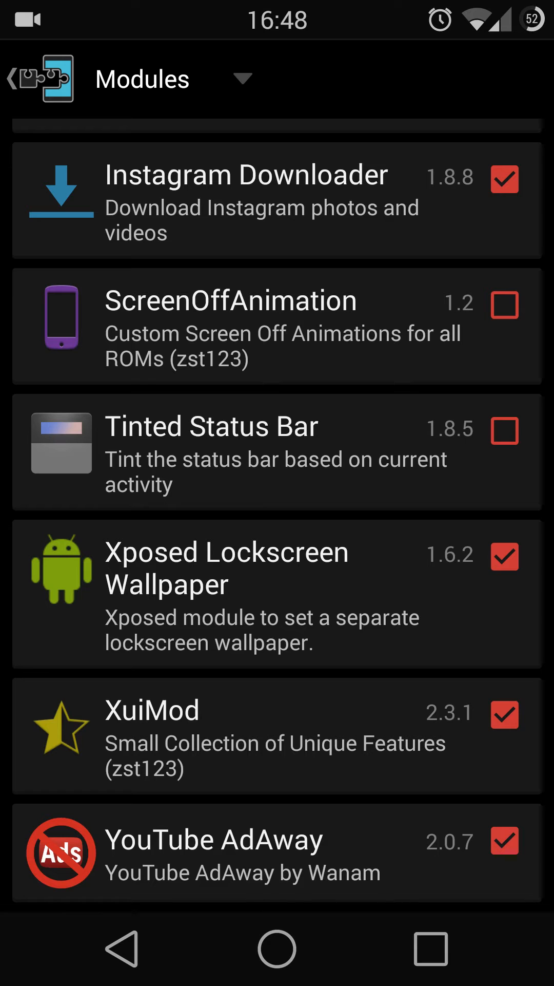
{"action": "left_click", "coordinate": [431, 948]}
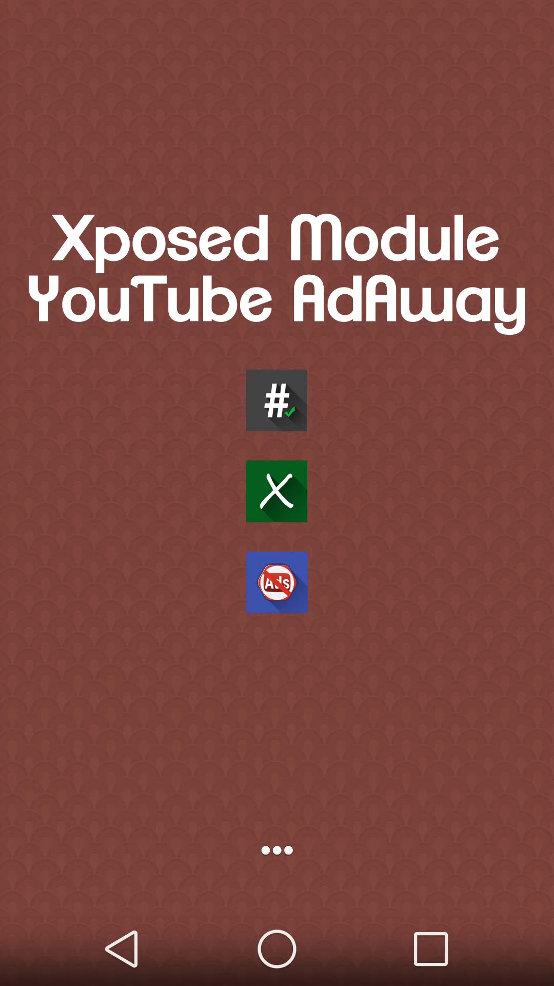
Verify YouTube AdAway has Hide Ads and Hide logo on, then launch YouTube
{"action": "left_click", "coordinate": [276, 582]}
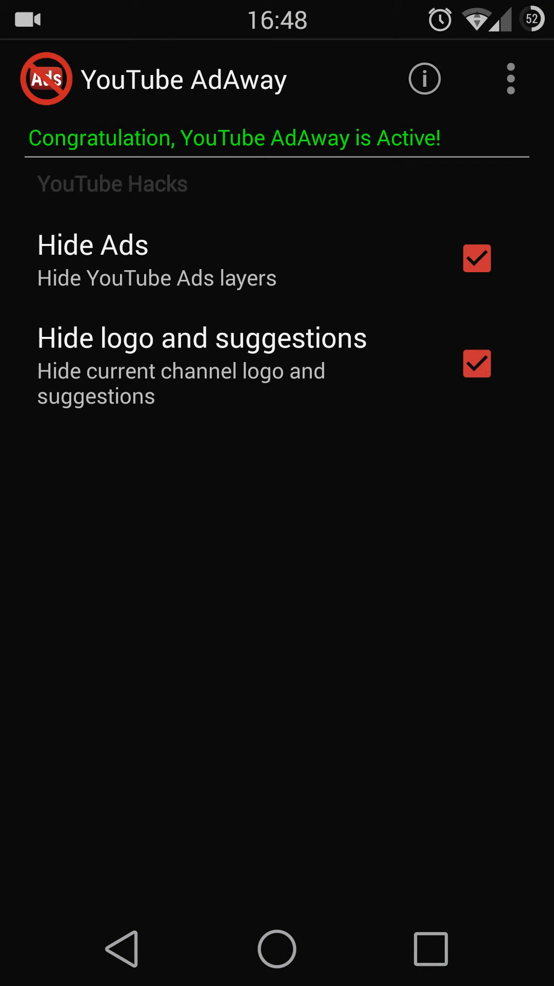
{"action": "left_click", "coordinate": [324, 468]}
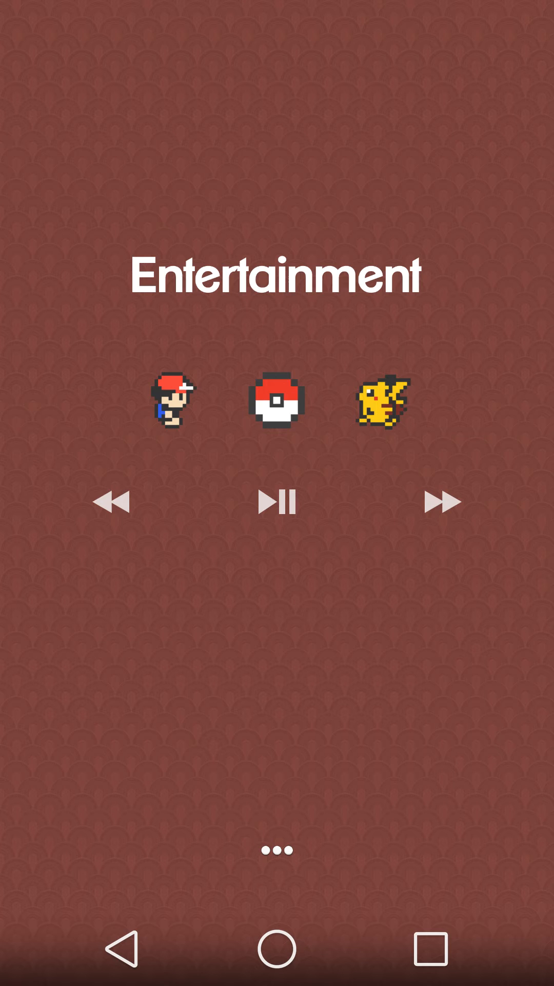
{"action": "left_click", "coordinate": [276, 404]}
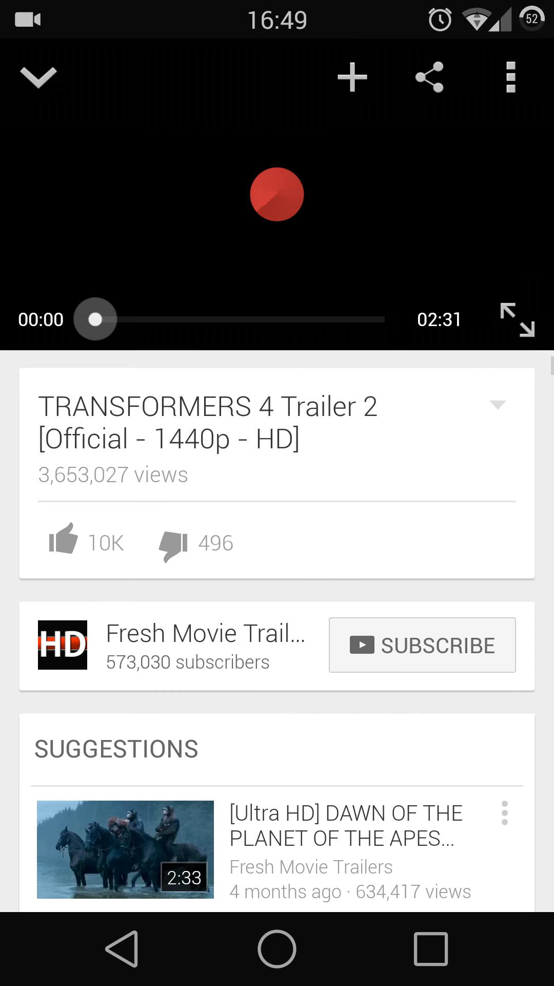
Play the Transformers 4 trailer without ads
{"action": "left_click", "coordinate": [277, 193]}
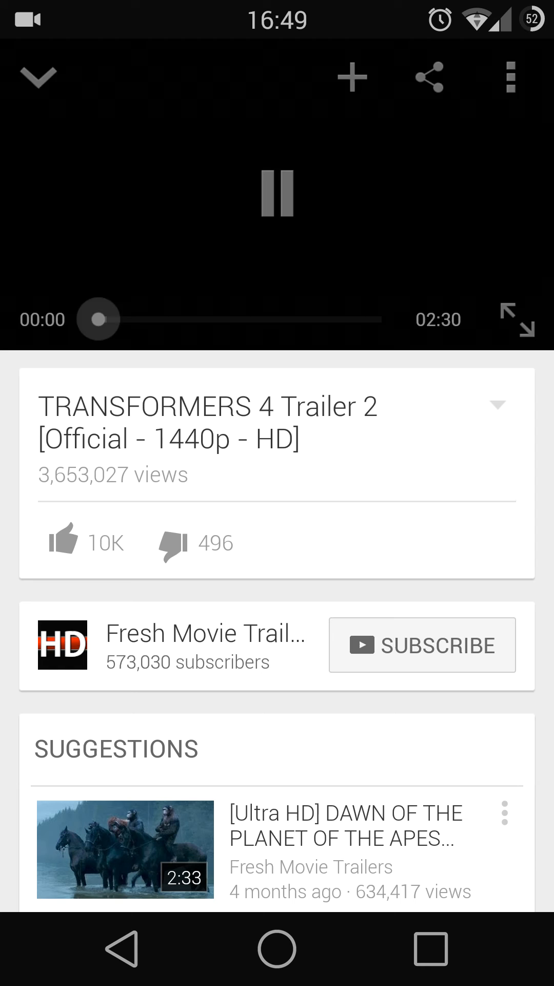
{"action": "left_click", "coordinate": [277, 194]}
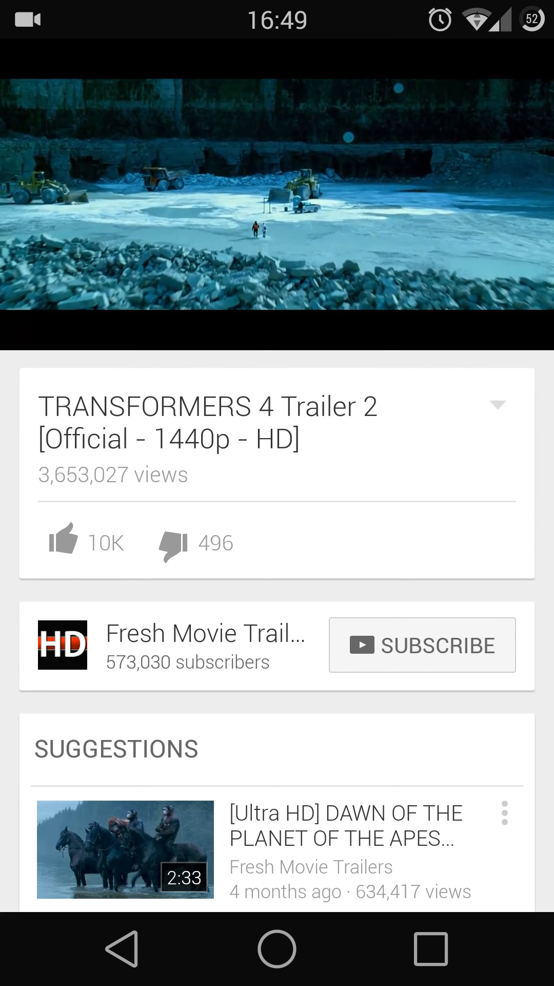
{"action": "scroll", "scroll_direction": "up", "scroll_amount": 3}
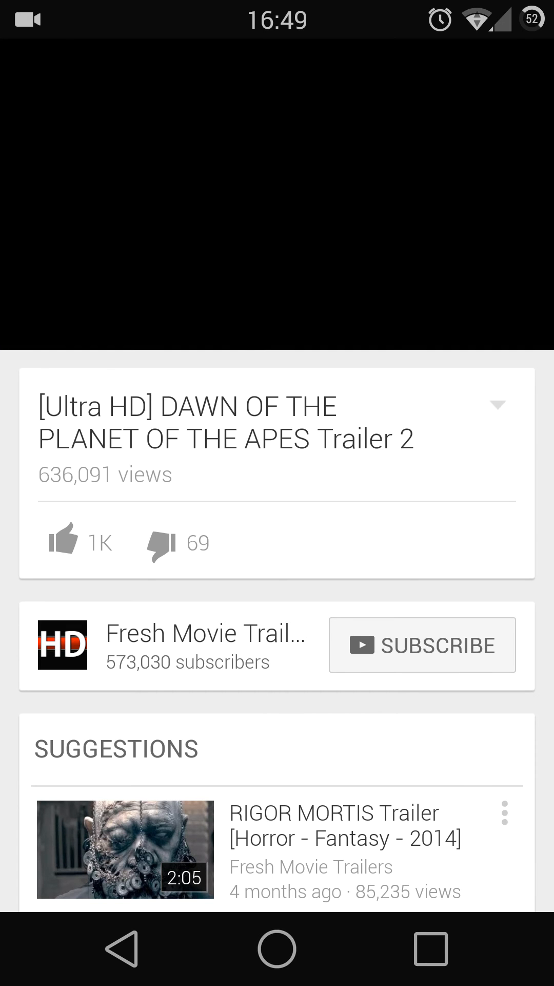
Play and pause Dawn of the Planet of the Apes, then start Rigor Mortis
{"action": "left_click", "coordinate": [277, 201]}
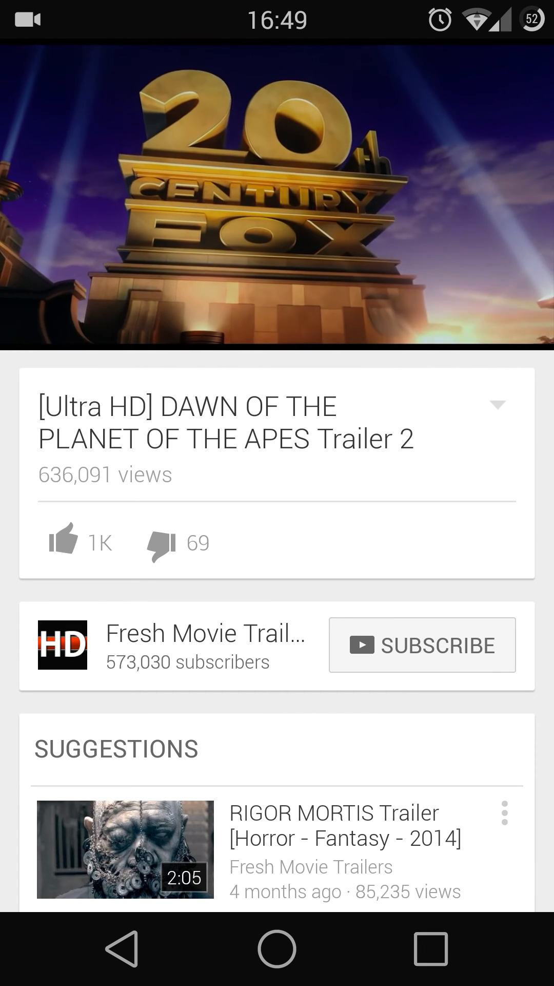
{"action": "left_click", "coordinate": [277, 201]}
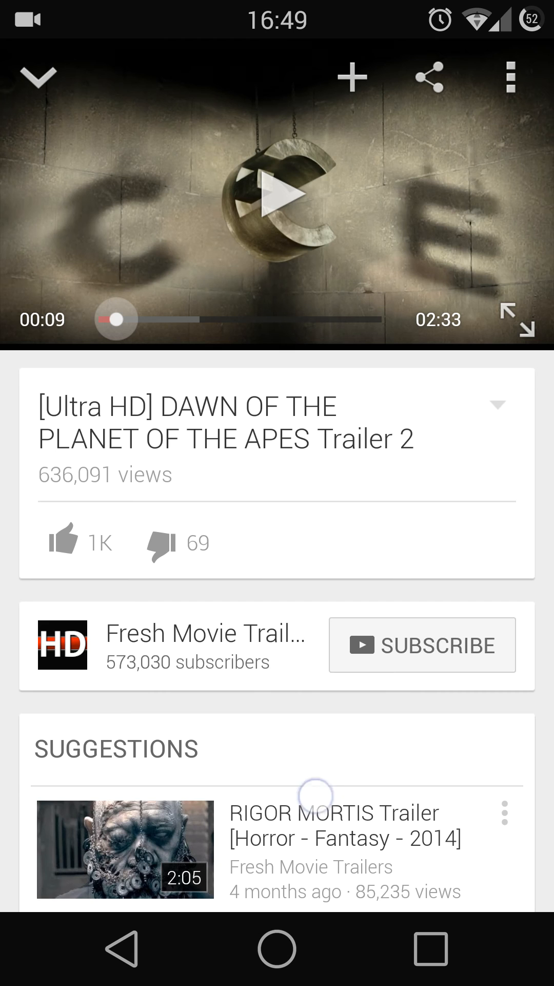
{"action": "scroll", "scroll_direction": "down", "scroll_amount": 3}
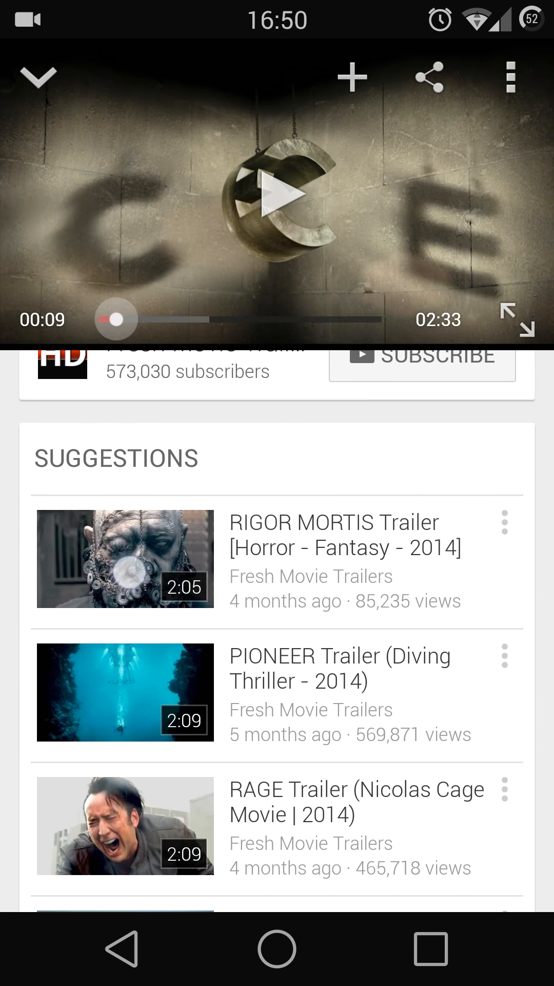
{"action": "left_click", "coordinate": [126, 558]}
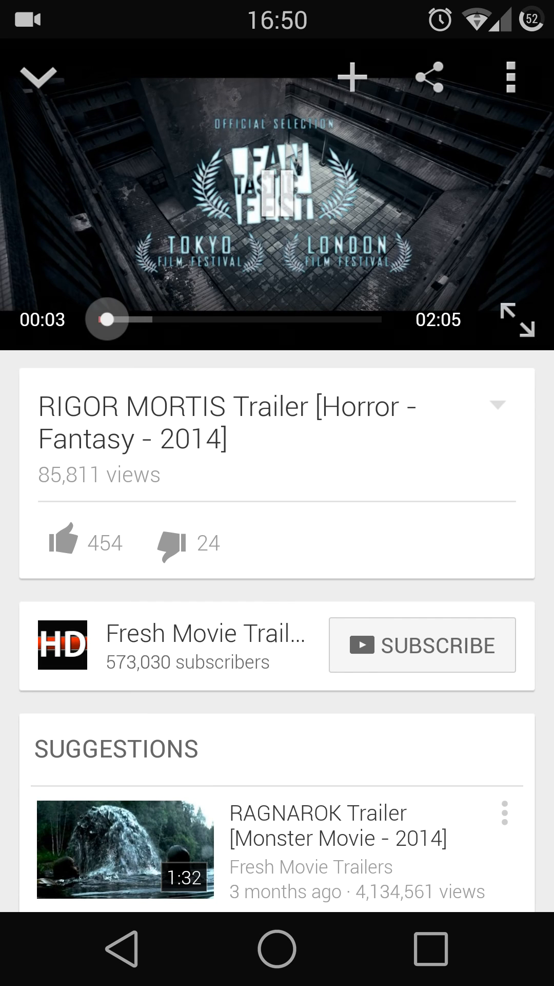